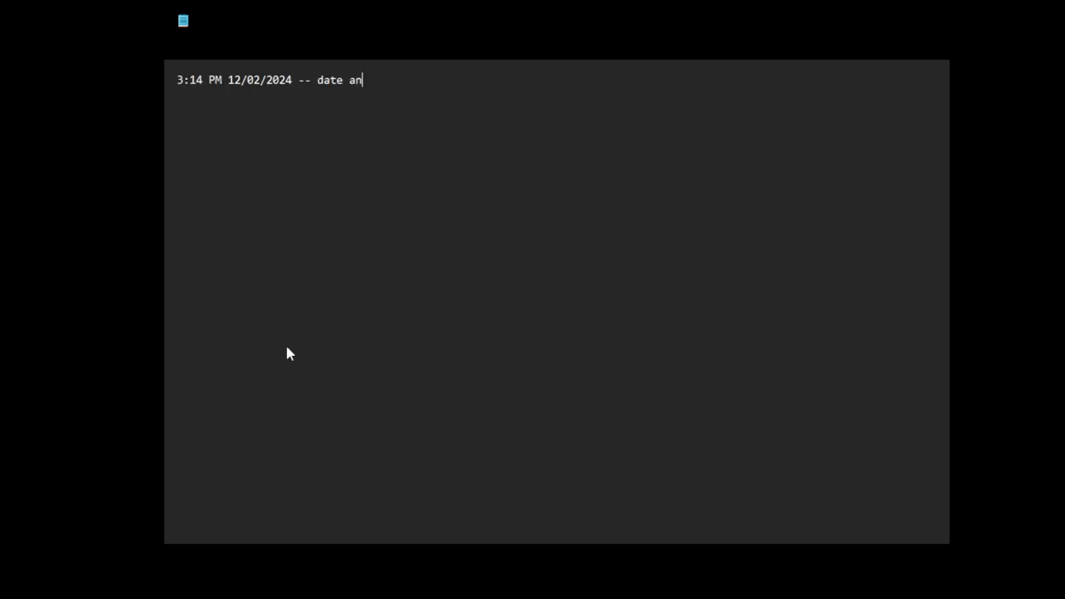
Complete the first line as '3:14 PM 12/02/2024 -- date and time of recording video'.
{"action": "type", "text": "d time of"}
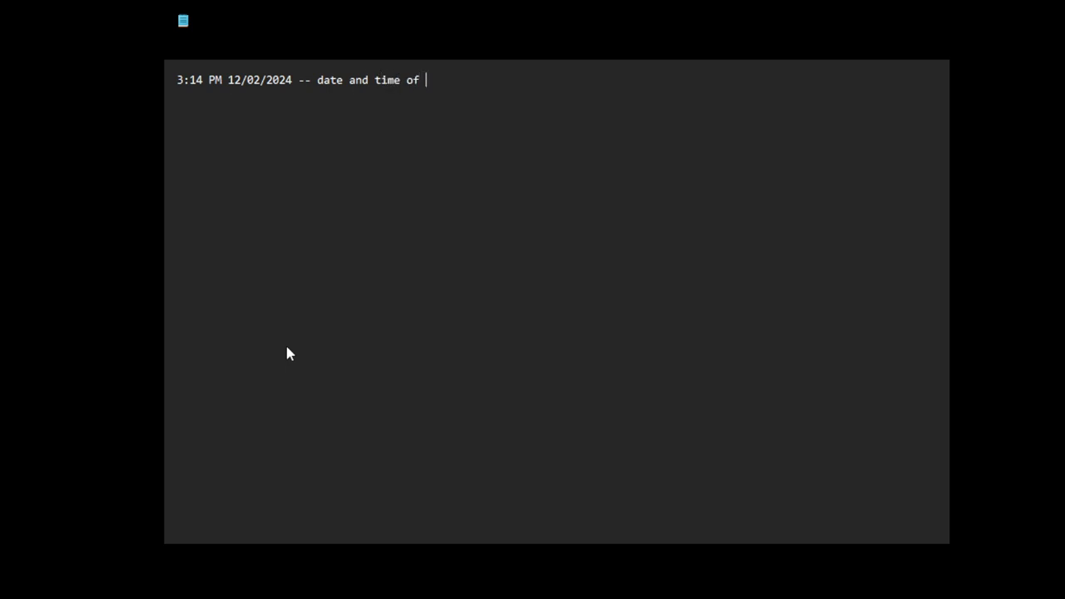
{"action": "type", "text": "rec"}
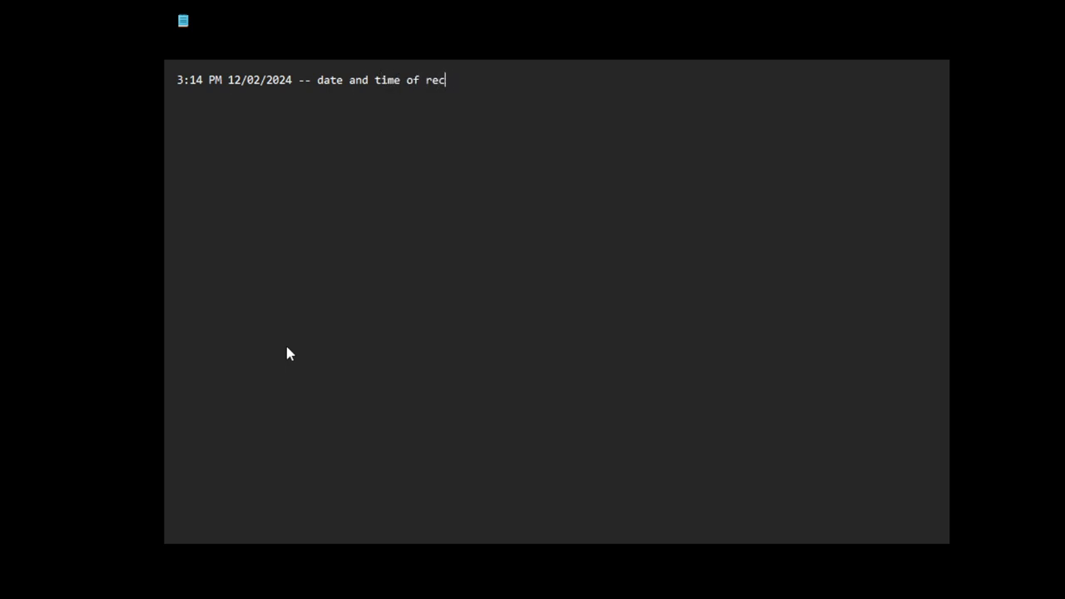
{"action": "type", "text": "ording video"}
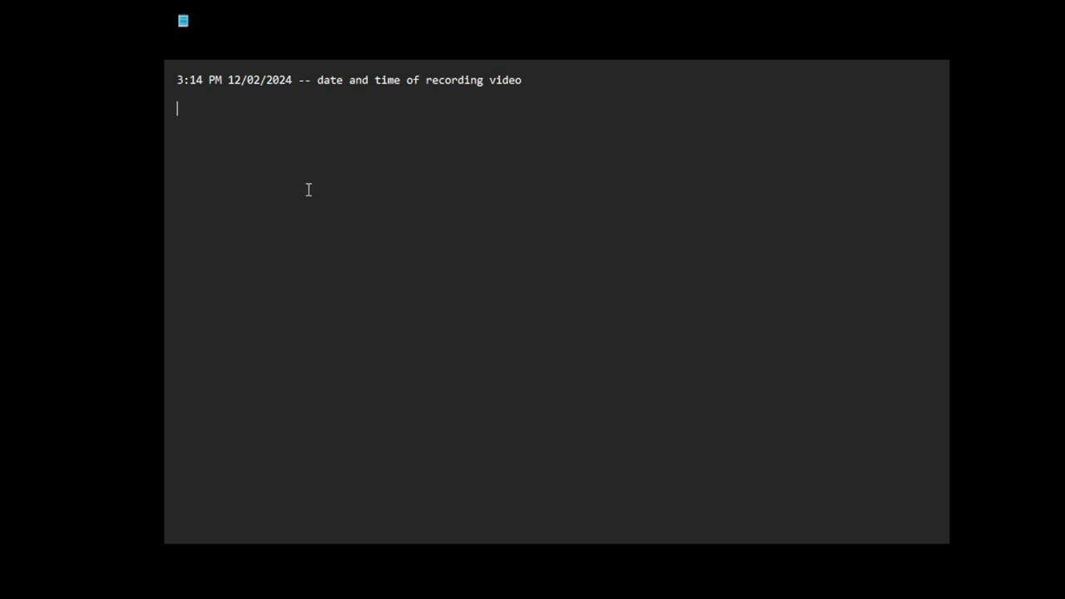
{"action": "type", "text": "lacerta"}
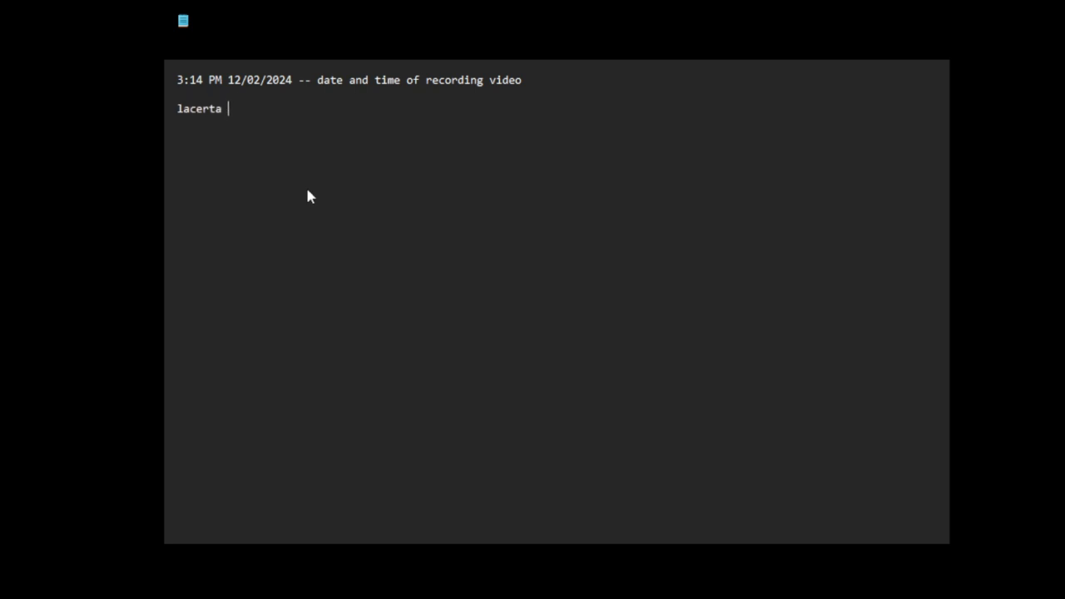
{"action": "type", "text": "files: https://www.bibliotecapleyades.net/vida_alien/esp_vida_alien_52.htm"}
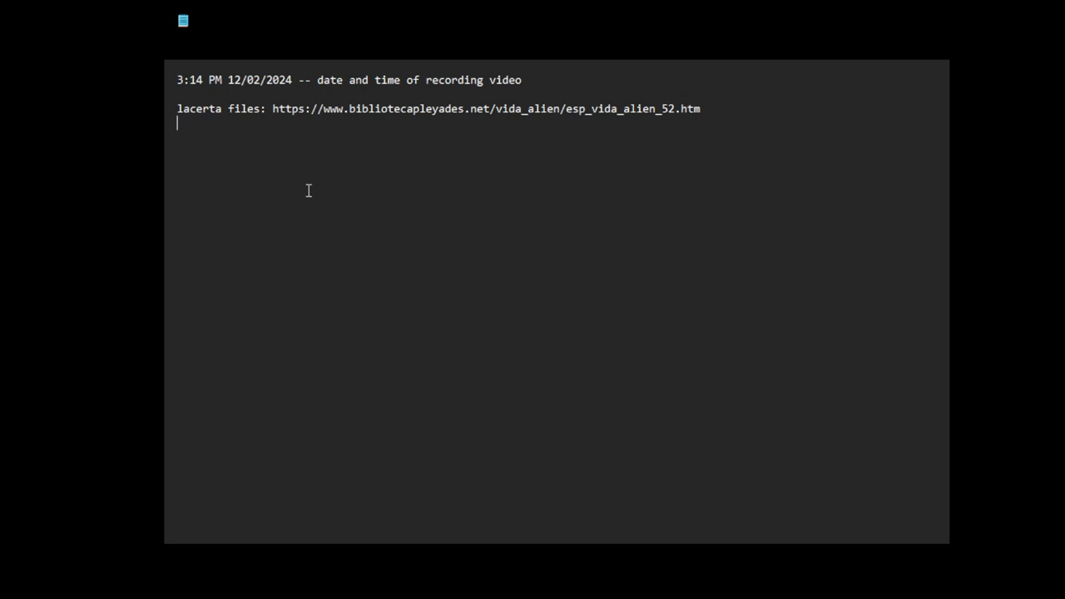
{"action": "mouse_move", "coordinate": [309, 194]}
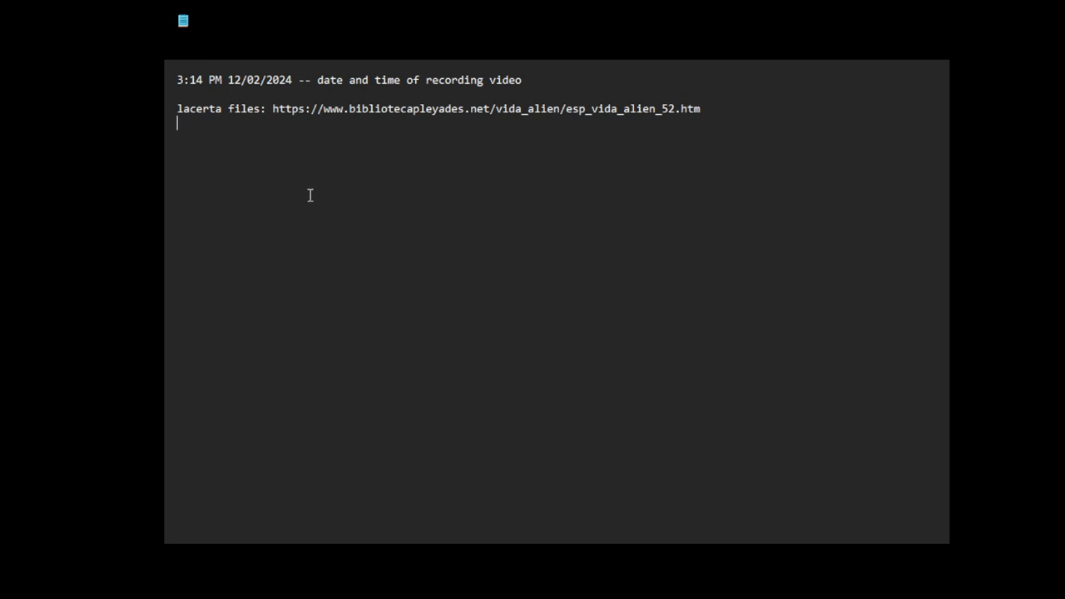
{"action": "mouse_move", "coordinate": [642, 172]}
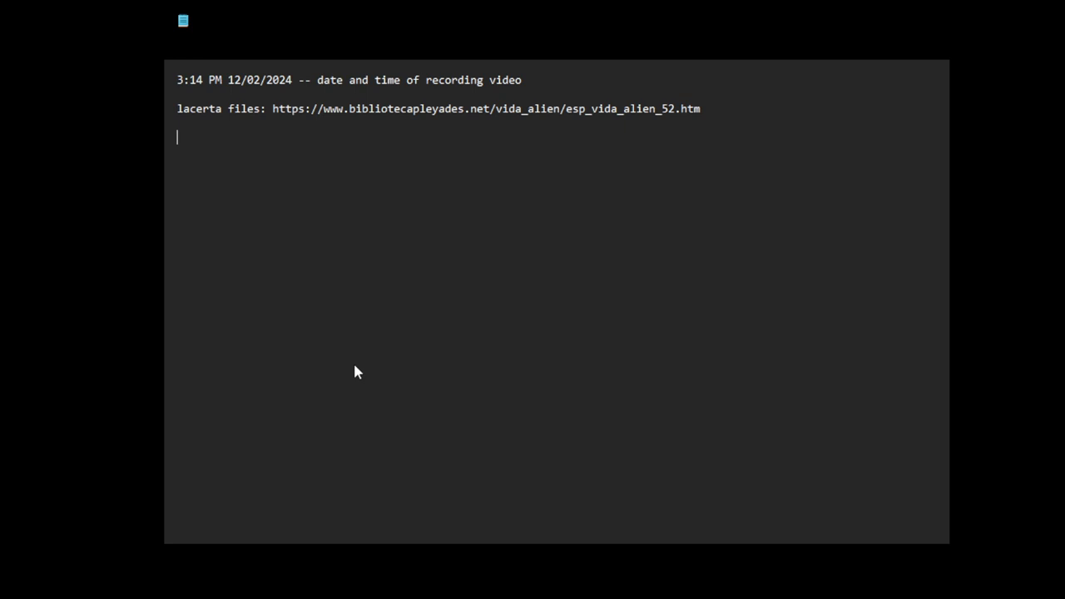
Type 'interesting discussions about ufo disclosure, mars, alien intentions'.
{"action": "type", "text": "interes"}
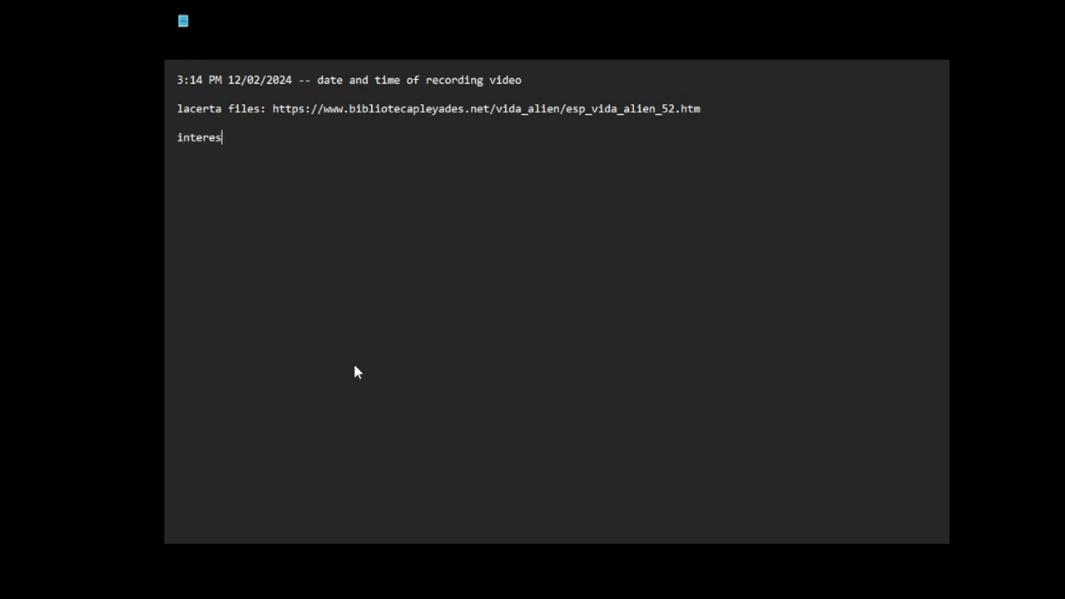
{"action": "type", "text": "ting disc"}
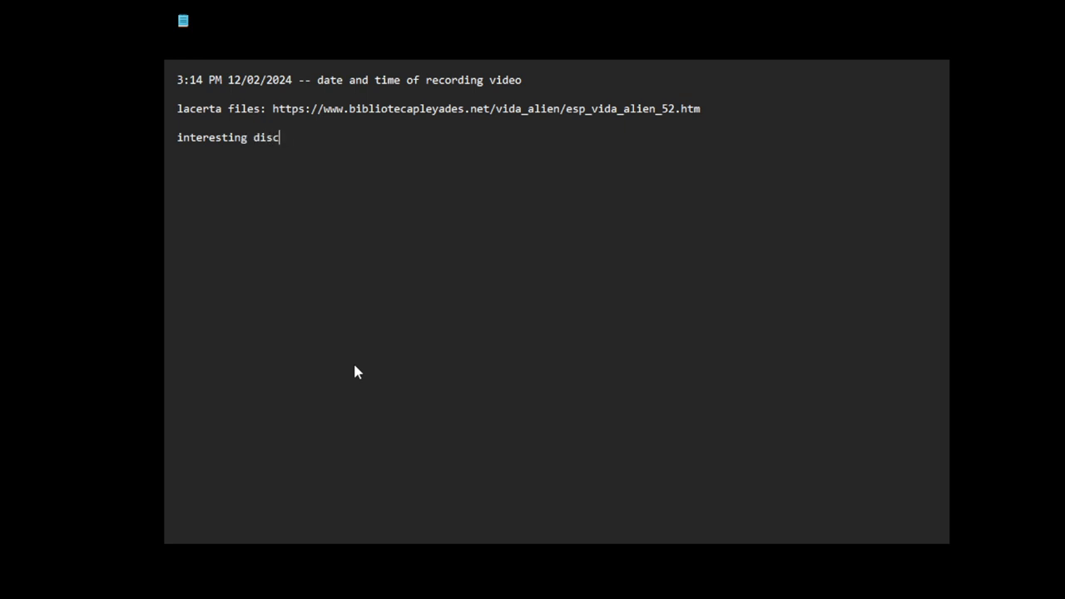
{"action": "type", "text": "ussions about"}
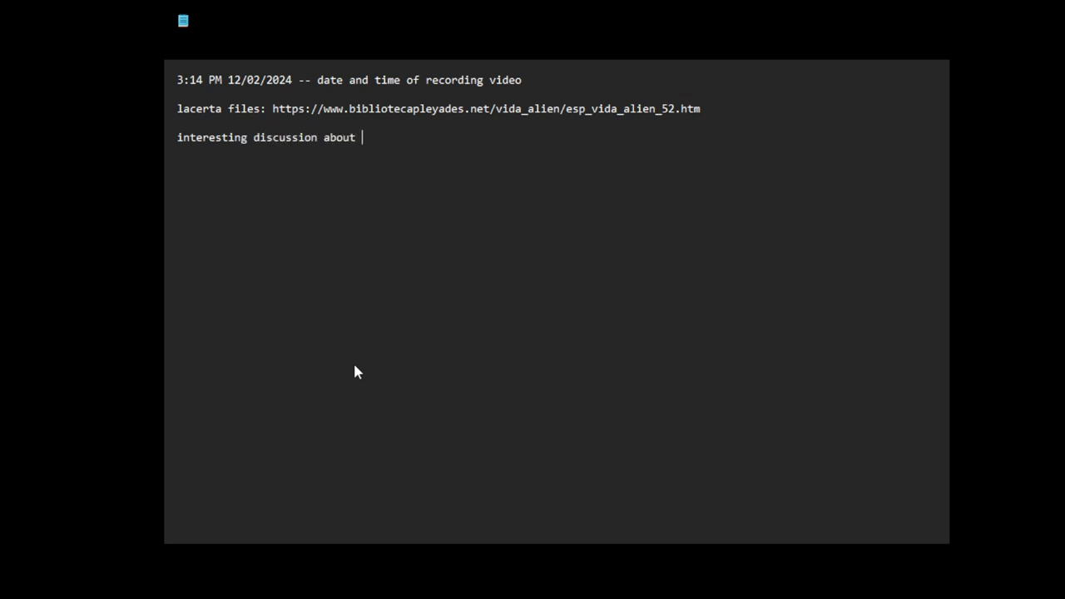
{"action": "type", "text": "ufo d"}
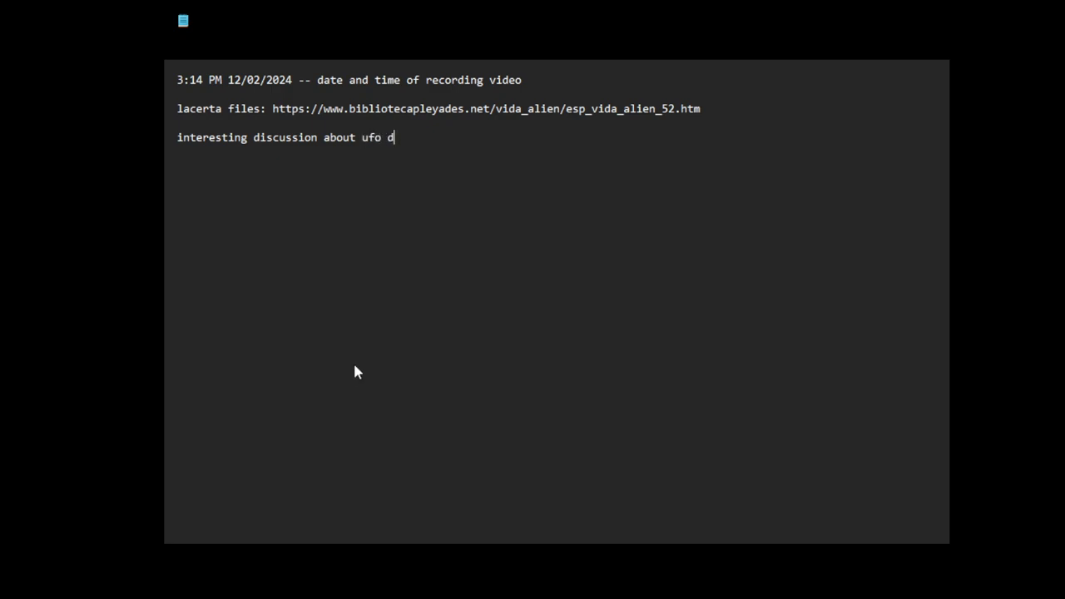
{"action": "type", "text": "isclosure, ma"}
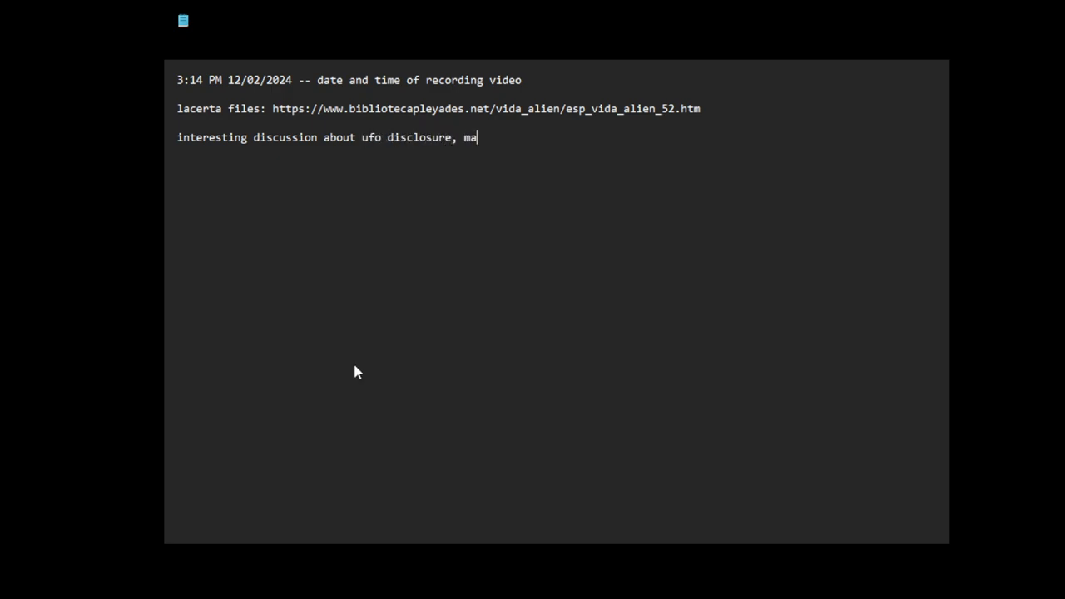
{"action": "type", "text": "rs, alien in"}
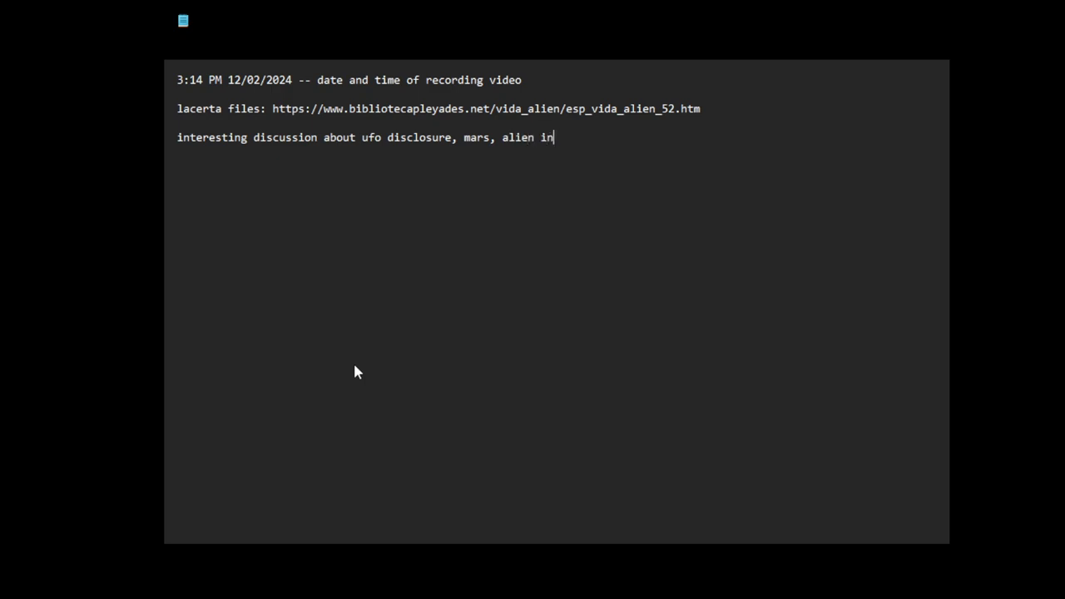
{"action": "type", "text": "tentions from a"}
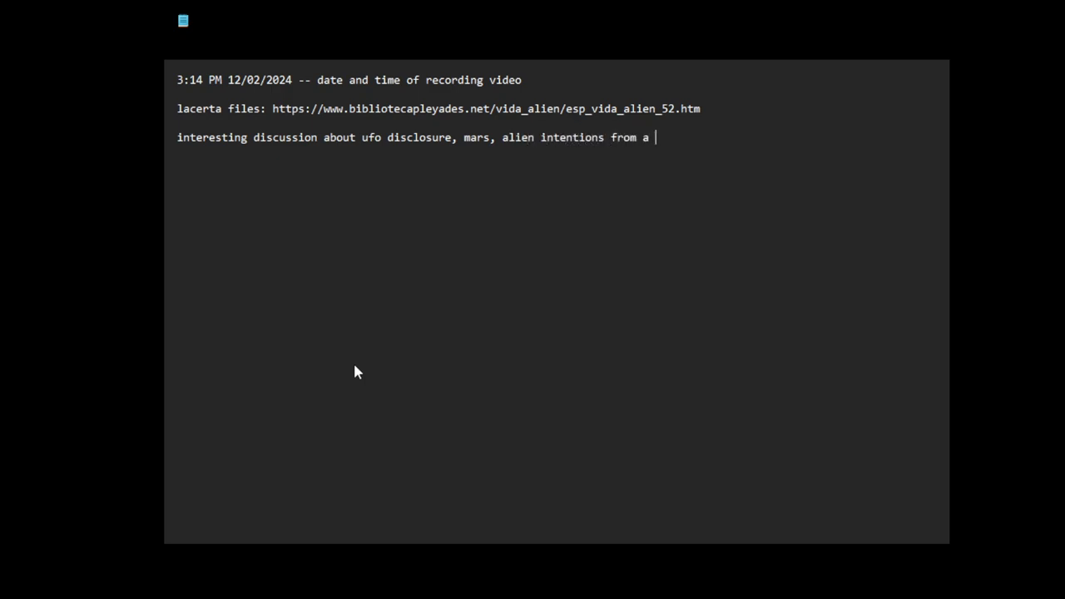
Credit the defence contractor/physicist, then end the line after the YouTube link.
{"action": "type", "text": "defence contra"}
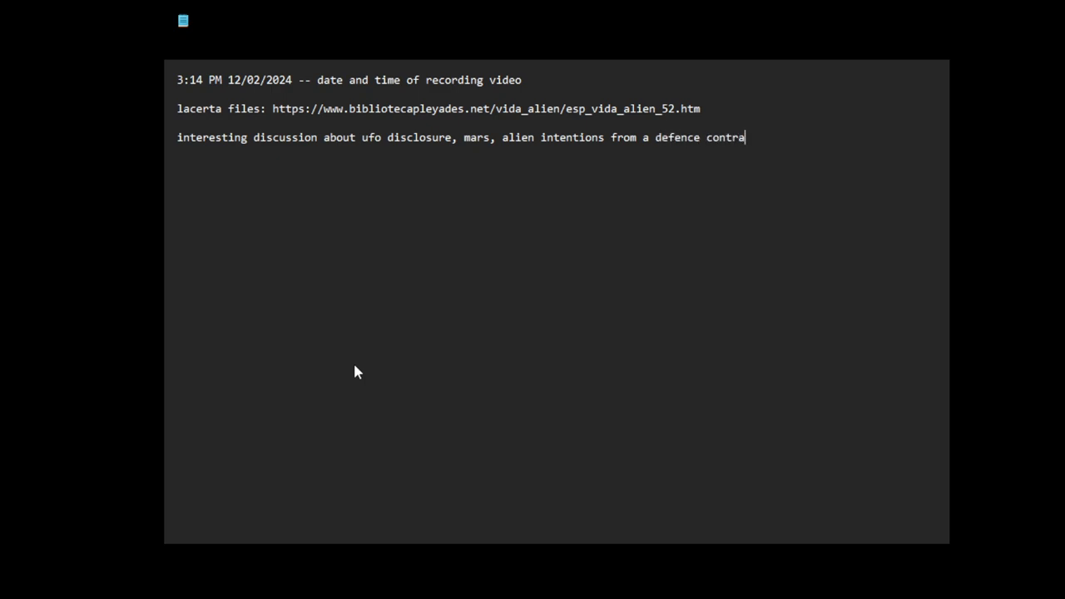
{"action": "type", "text": "ctor/physicist:"}
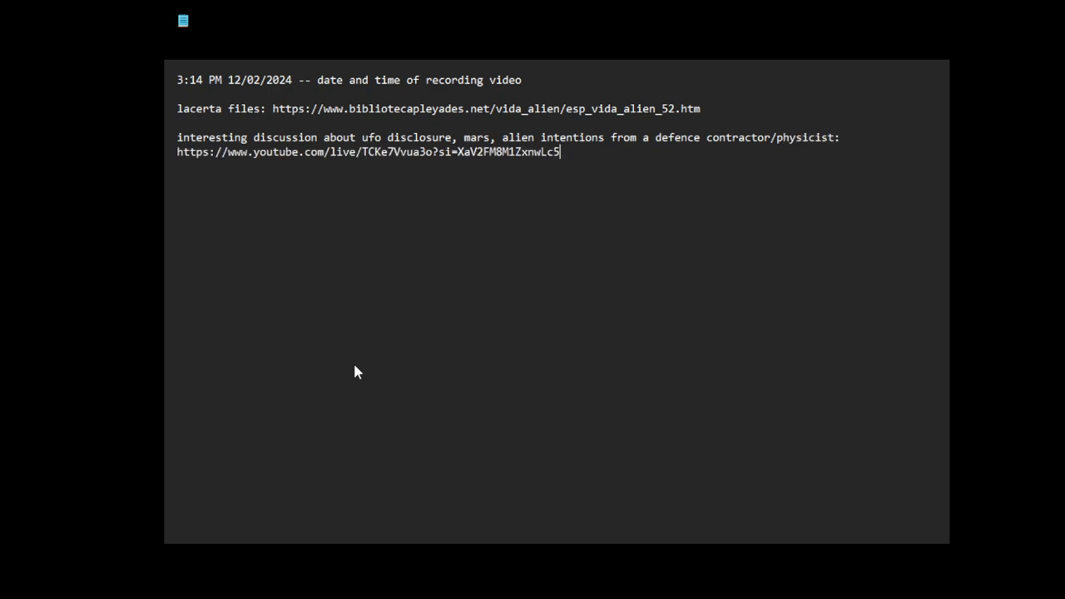
{"action": "key", "text": "Enter"}
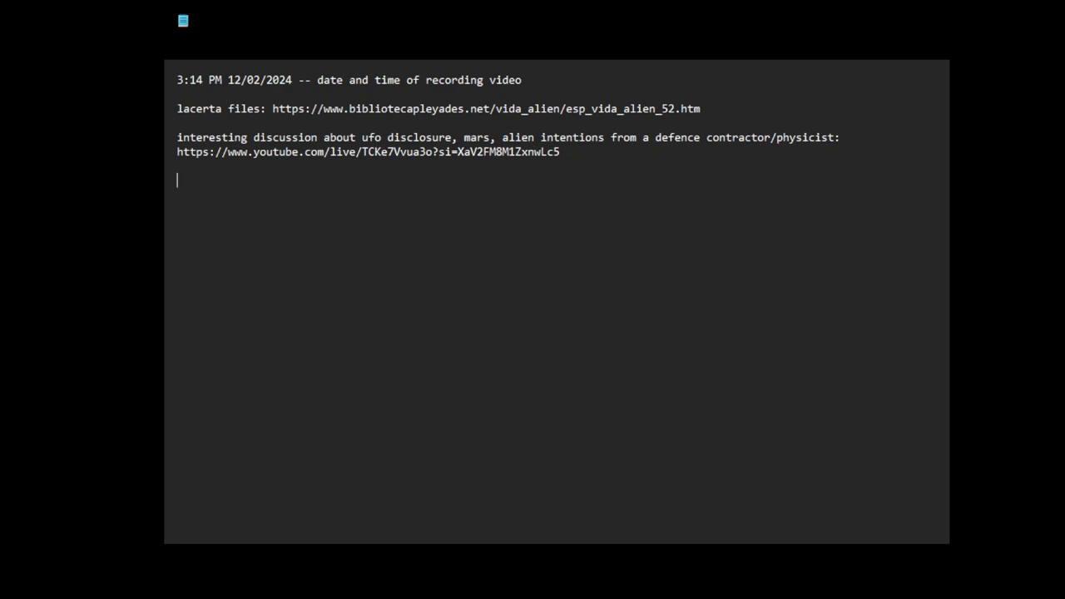
{"action": "mouse_move", "coordinate": [236, 229]}
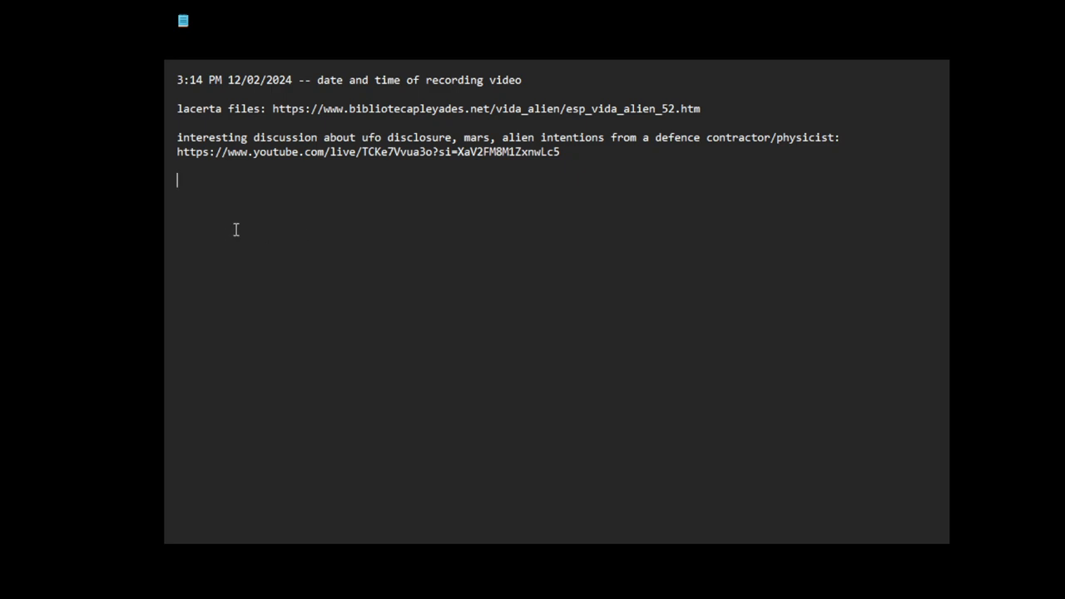
{"action": "type", "text": "twee"}
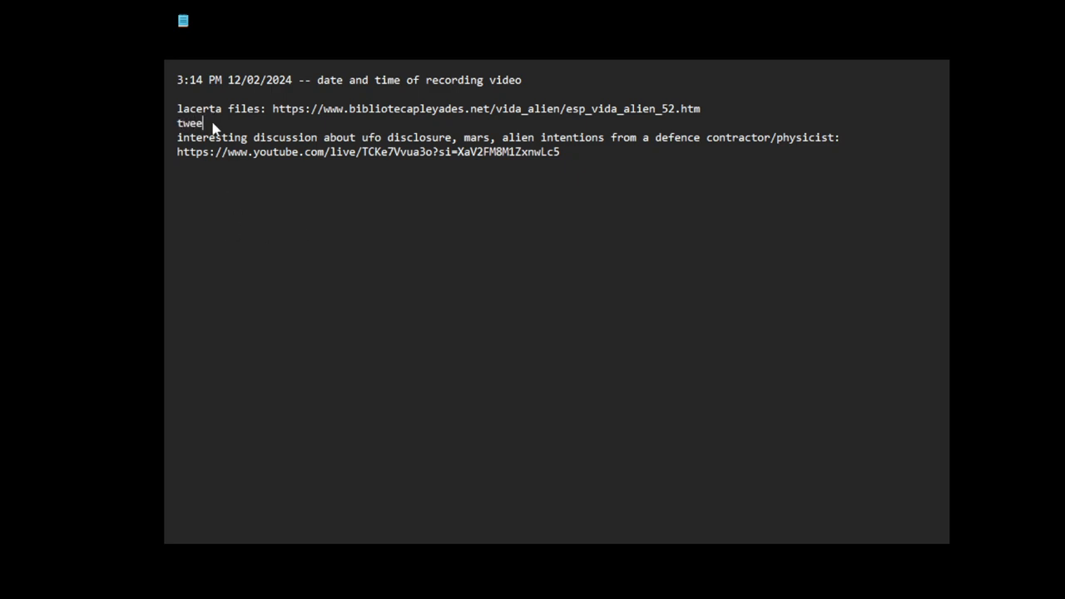
{"action": "type", "text": "about lacert"}
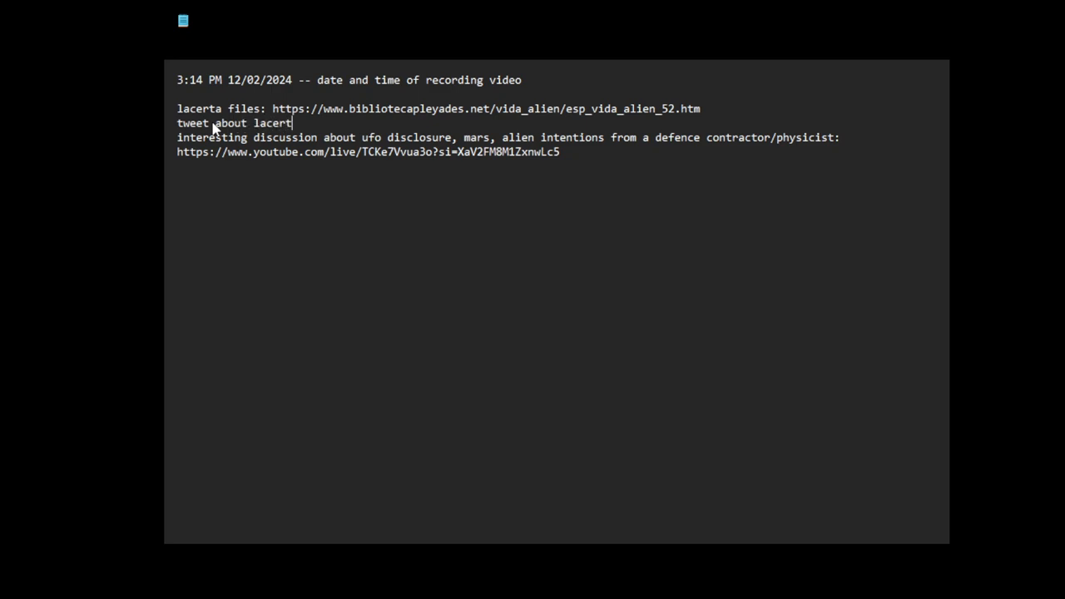
{"action": "type", "text": "files: https://x.com/MichaelSalla/status/1756667451629015379?s=20"}
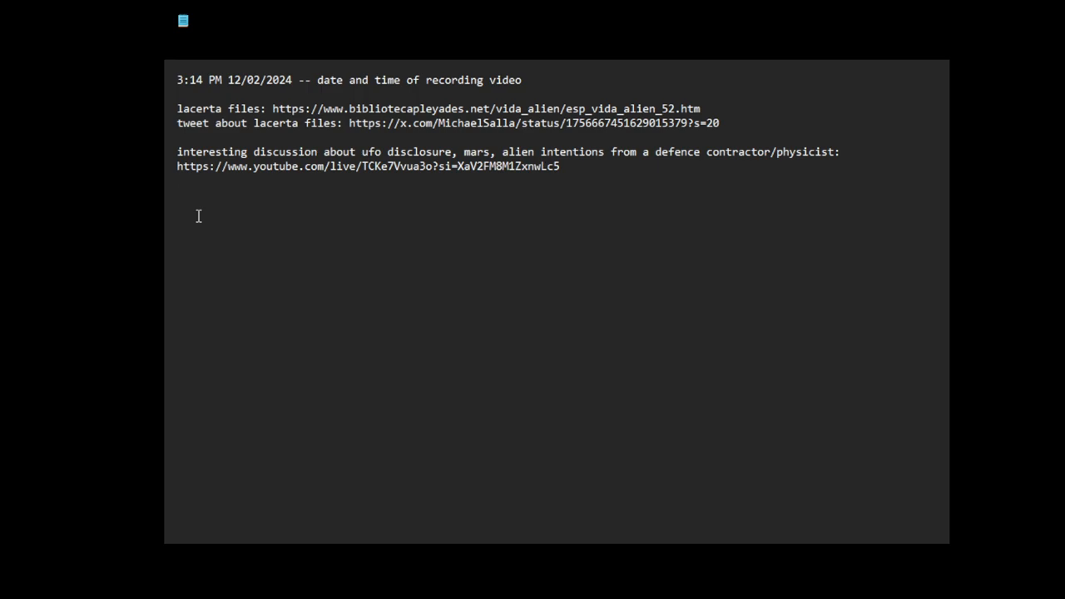
{"action": "left_click", "coordinate": [177, 194]}
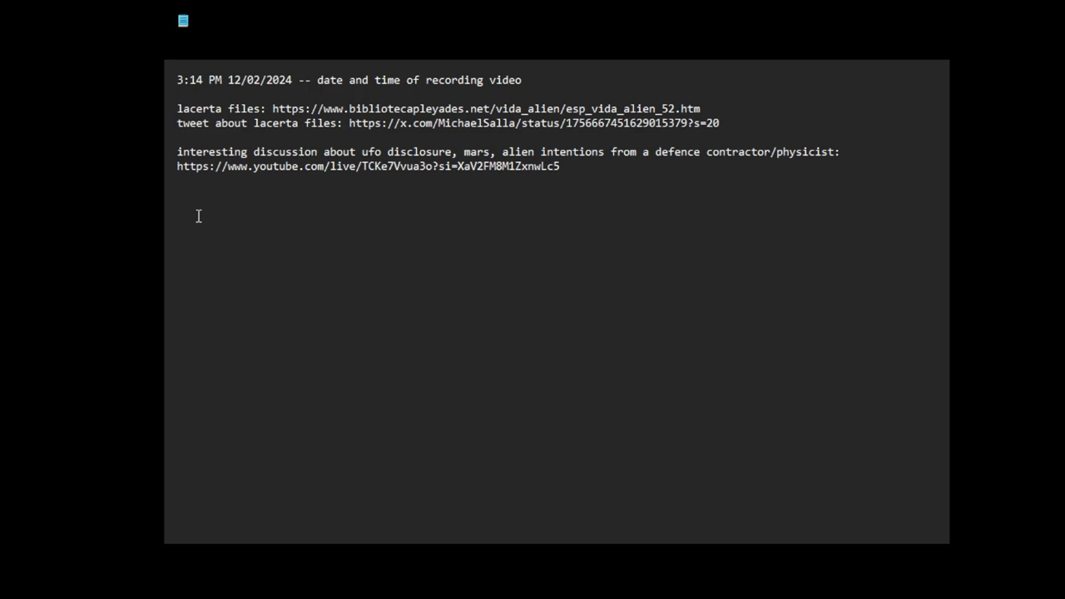
{"action": "mouse_move", "coordinate": [216, 264]}
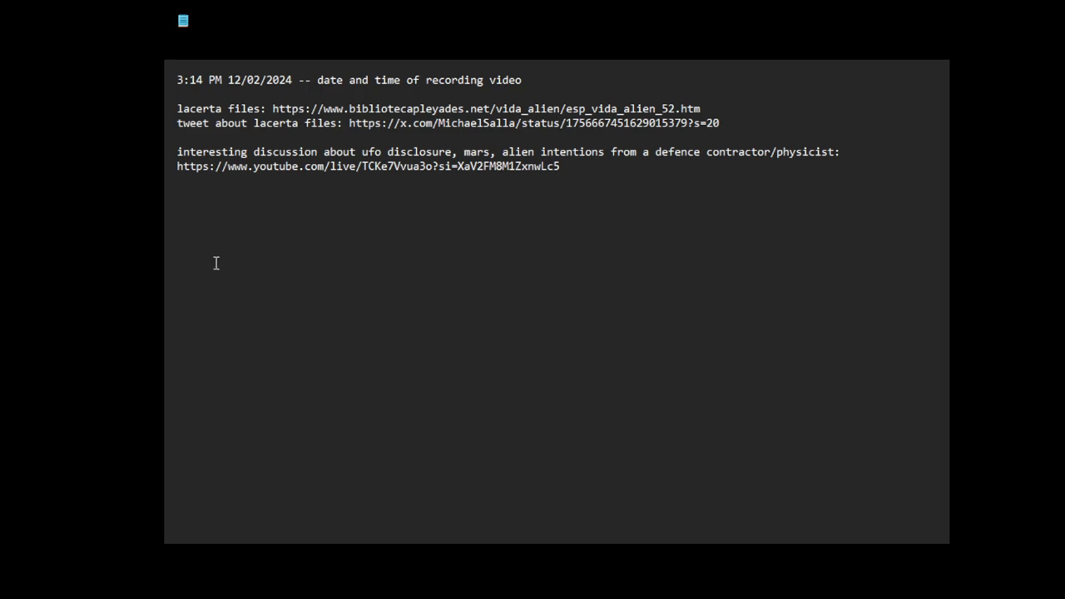